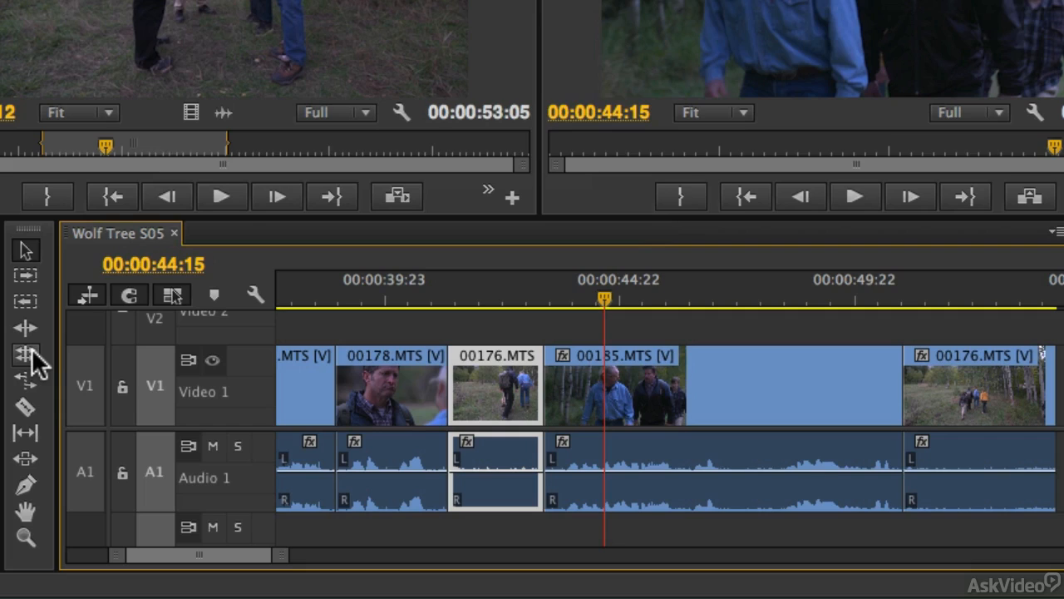
{"action": "mouse_move", "coordinate": [250, 325]}
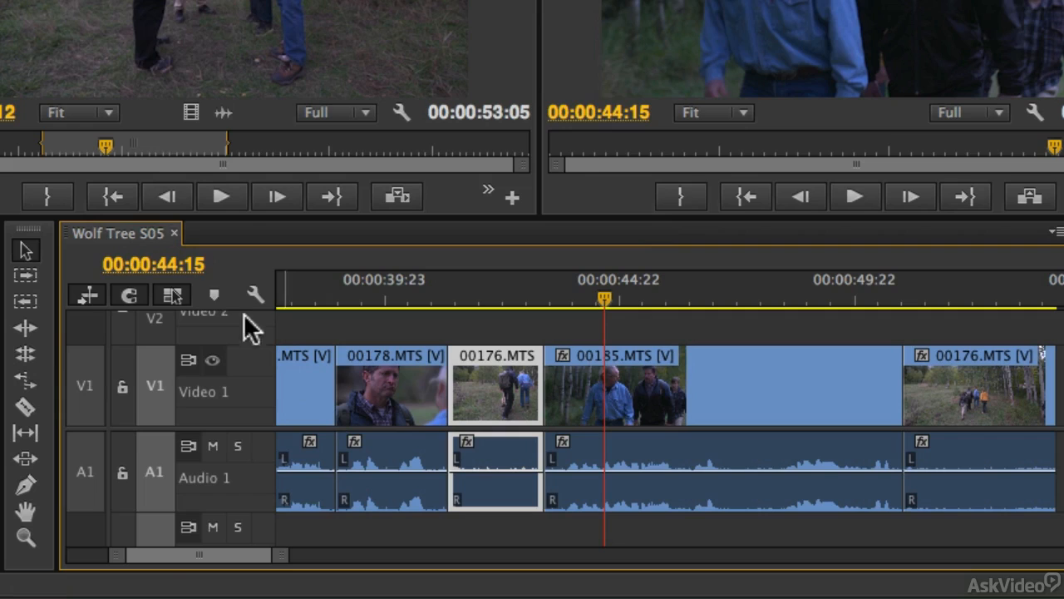
{"action": "mouse_move", "coordinate": [268, 270]}
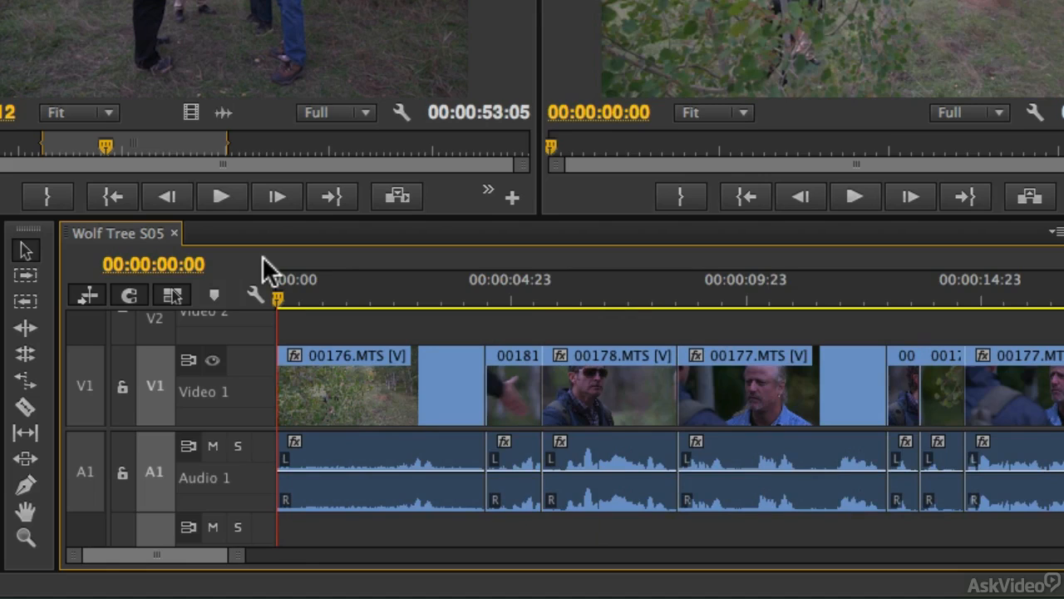
{"action": "mouse_move", "coordinate": [465, 386]}
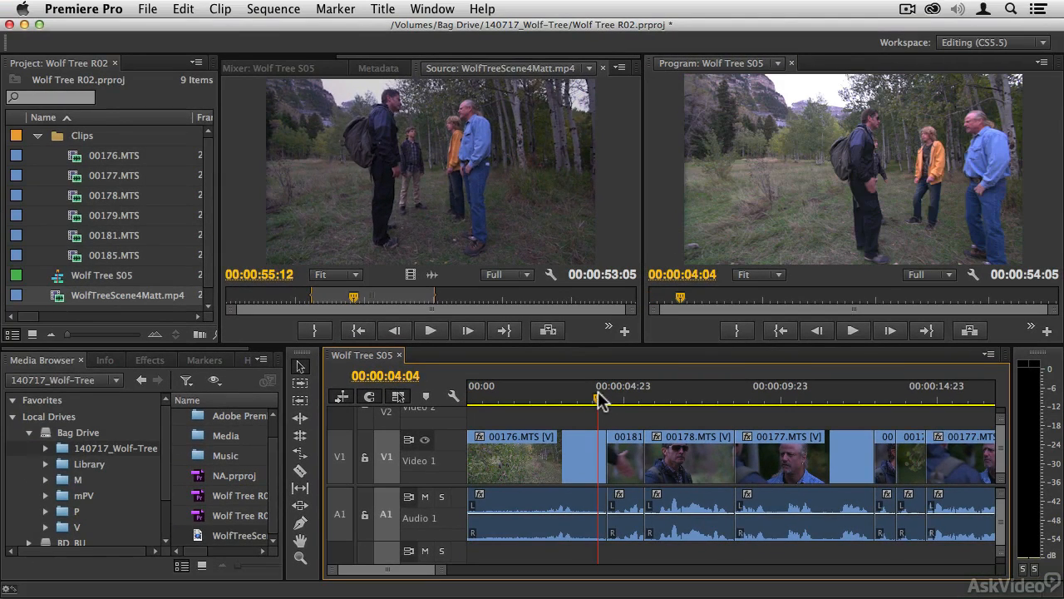
{"action": "mouse_move", "coordinate": [662, 482]}
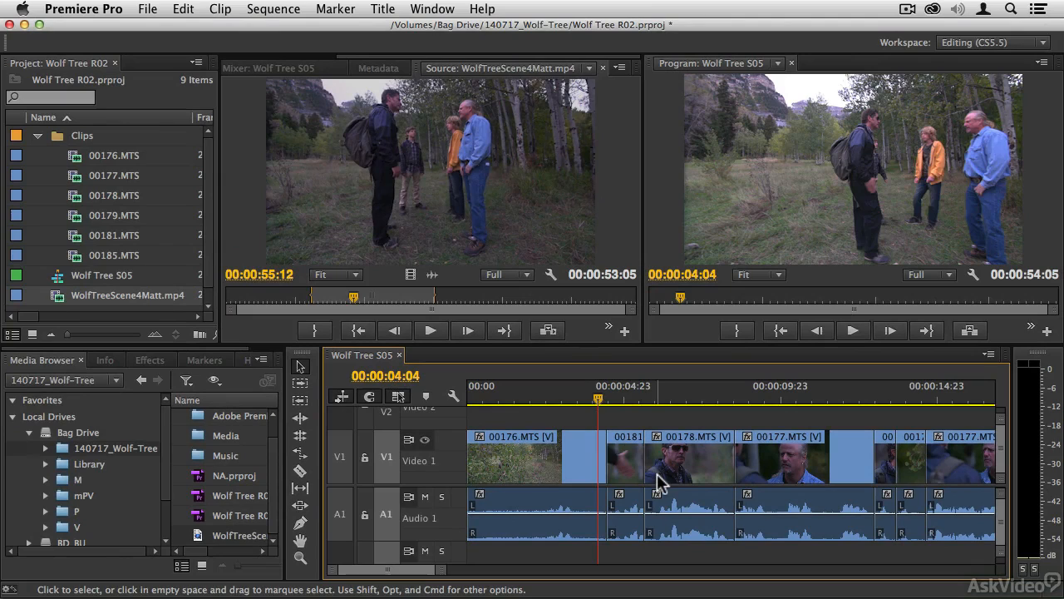
{"action": "mouse_move", "coordinate": [652, 425]}
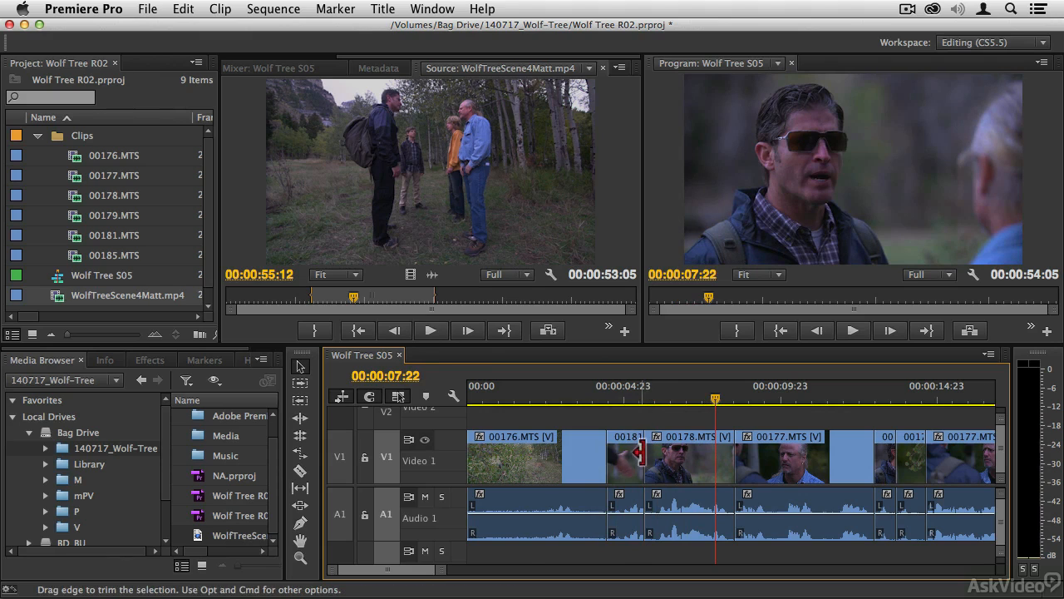
{"action": "mouse_move", "coordinate": [635, 474]}
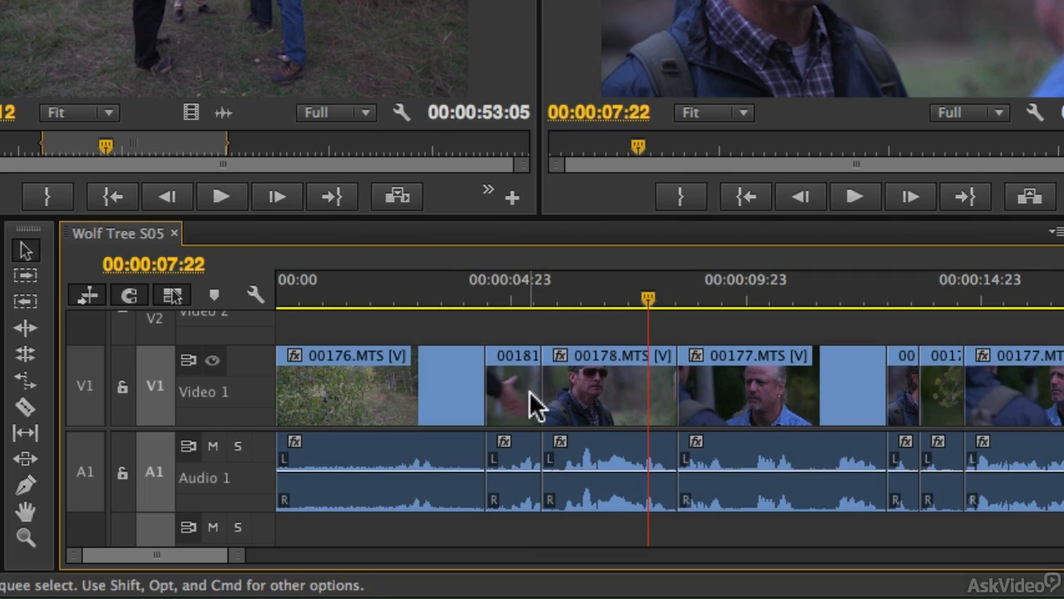
{"action": "mouse_move", "coordinate": [574, 406]}
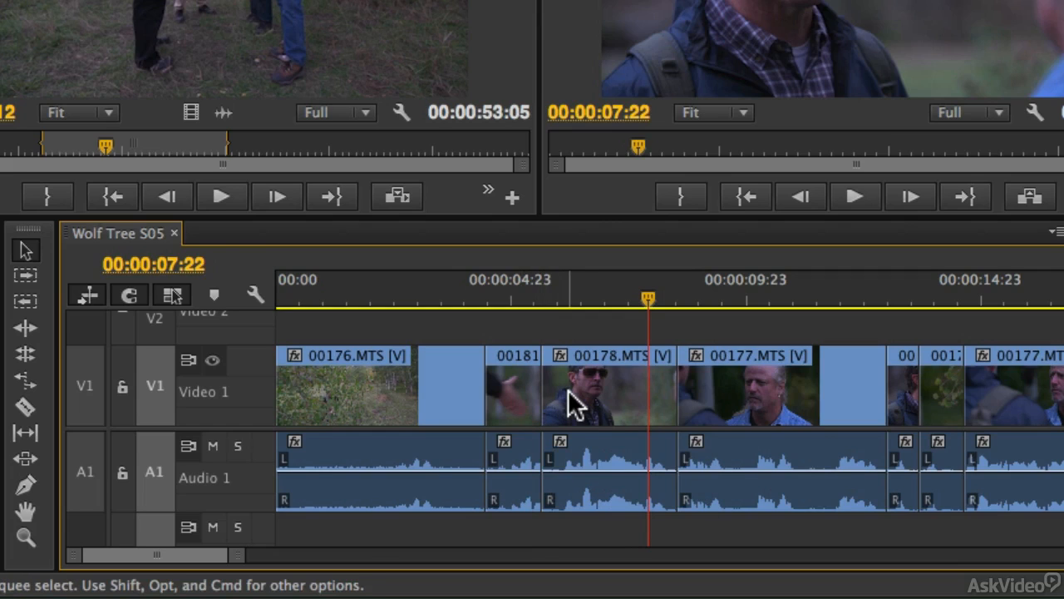
{"action": "mouse_move", "coordinate": [582, 399]}
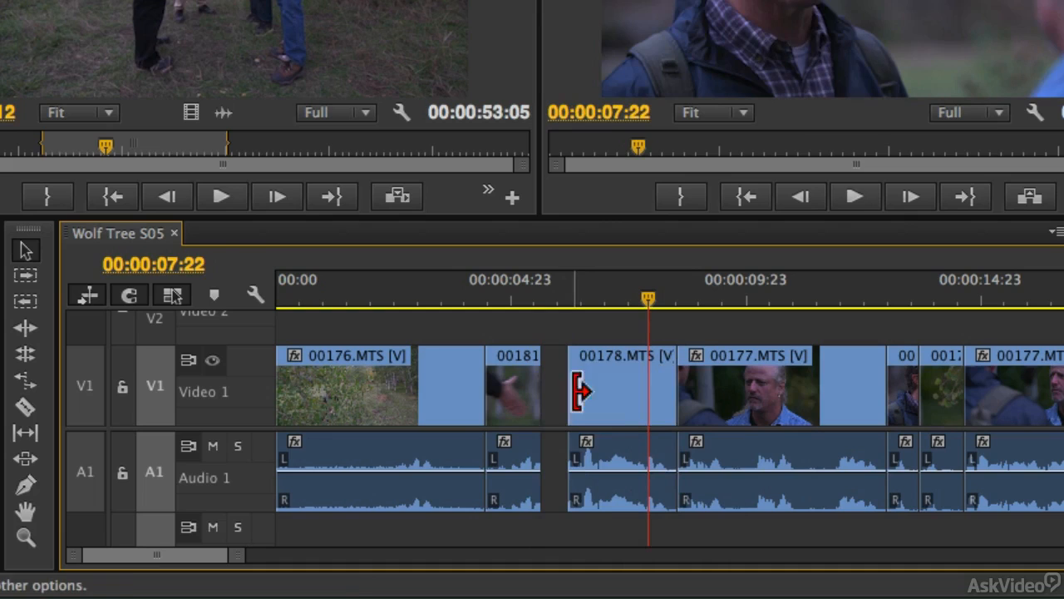
Trim the in-point of 00178.MTS later with the Selection tool, opening a gap after the handshake clip
{"action": "left_click_drag", "start_coordinate": [579, 391], "coordinate": [540, 391]}
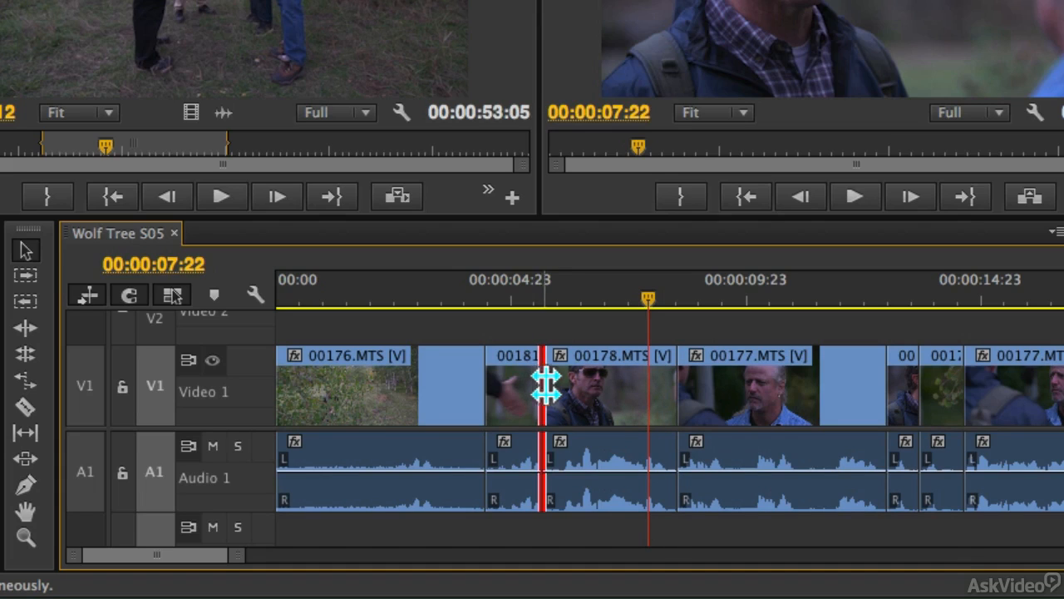
Roll the 00181–00178 cut +00:00:00:20 later, fine-tuning between 13 and 20 frames before settling on 20
{"action": "left_click_drag", "start_coordinate": [547, 382], "coordinate": [582, 383]}
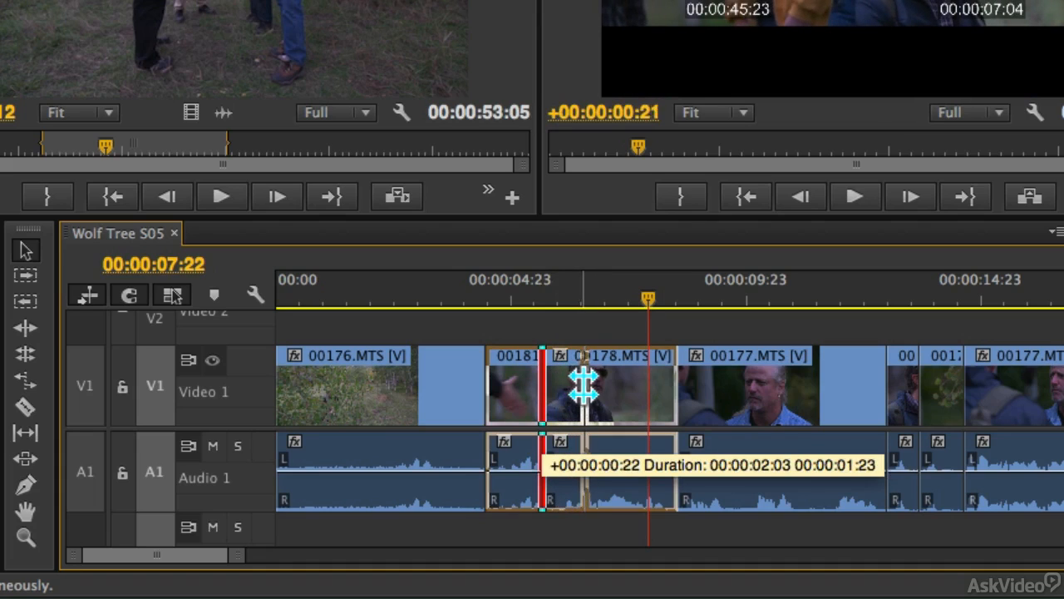
{"action": "left_click_drag", "start_coordinate": [585, 384], "coordinate": [578, 384]}
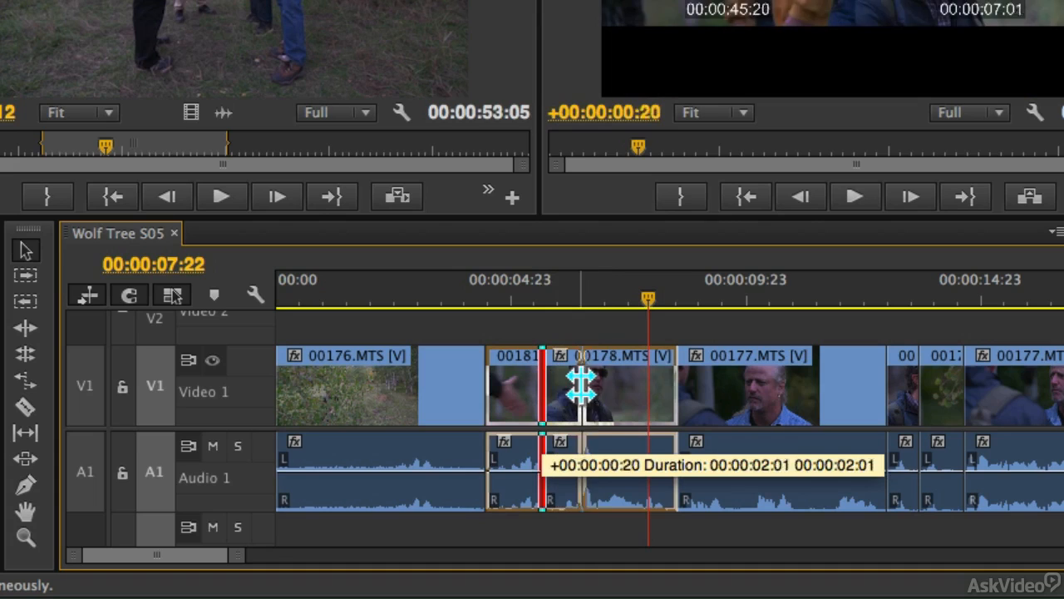
{"action": "left_click_drag", "start_coordinate": [582, 386], "coordinate": [569, 396]}
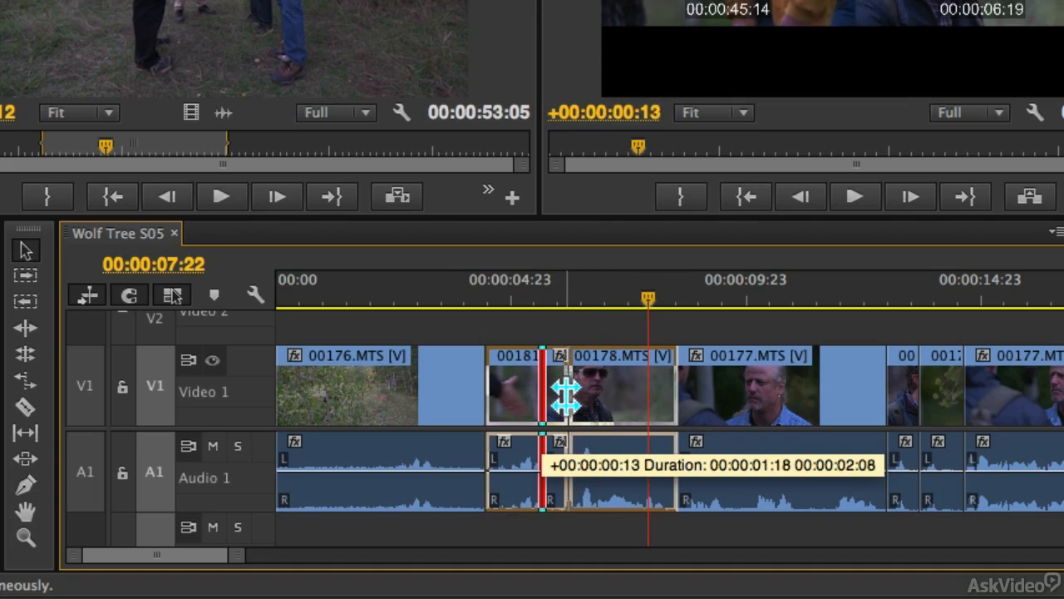
{"action": "left_click_drag", "start_coordinate": [566, 396], "coordinate": [582, 396]}
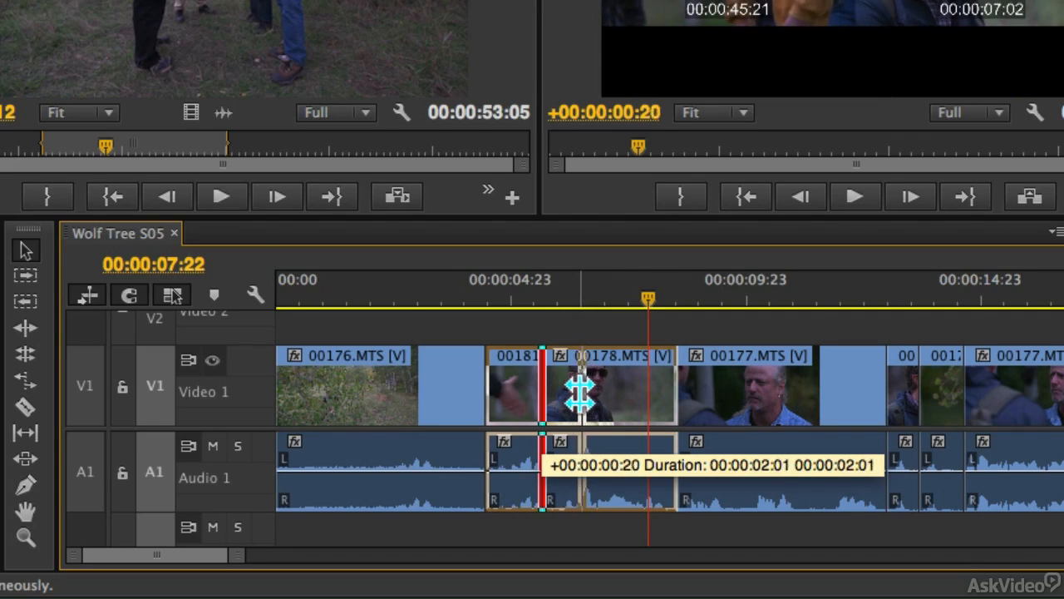
{"action": "left_click_drag", "start_coordinate": [582, 397], "coordinate": [574, 397]}
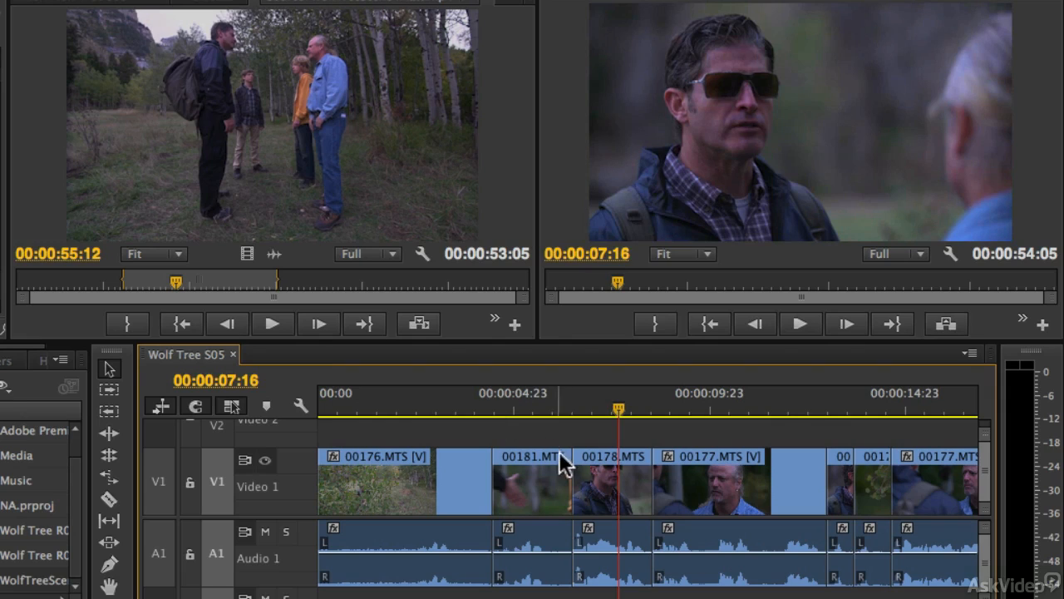
{"action": "mouse_move", "coordinate": [602, 498]}
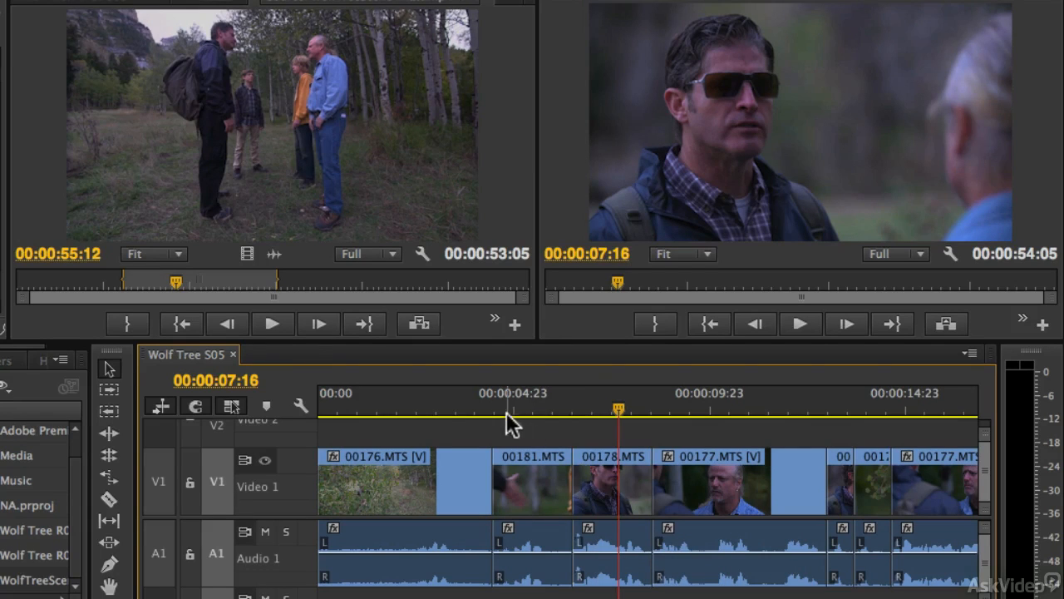
Undo the rolling edit so the handshake clip returns to its original length
{"action": "left_click", "coordinate": [486, 408]}
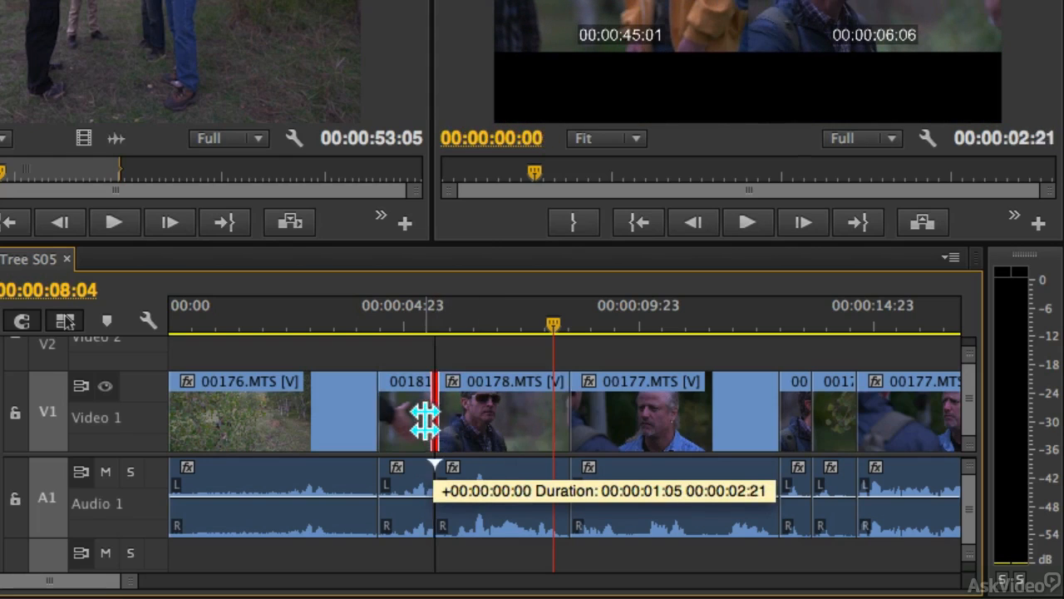
{"action": "left_click_drag", "start_coordinate": [424, 419], "coordinate": [486, 419]}
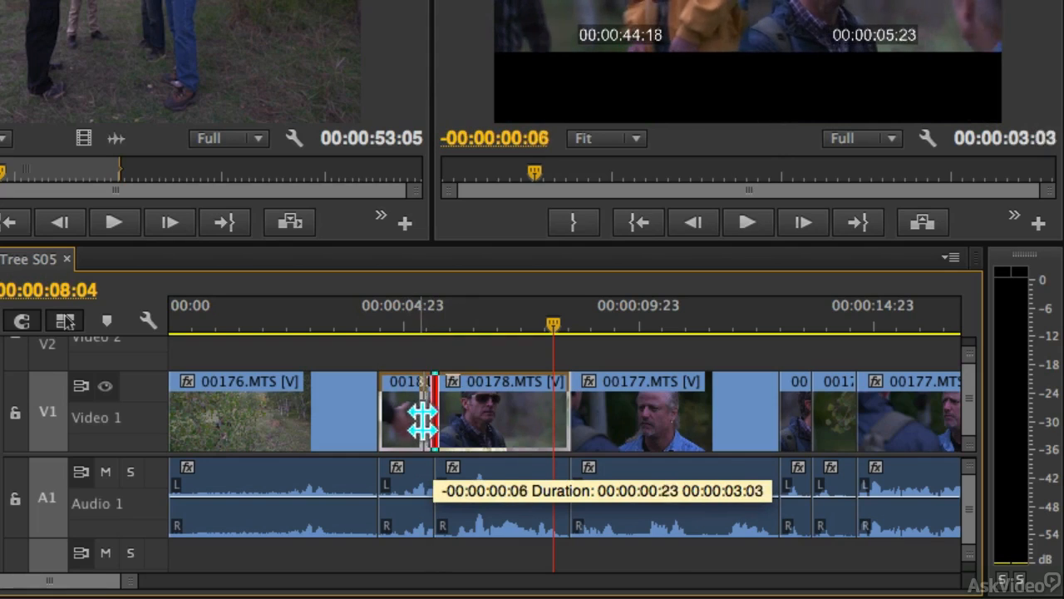
{"action": "left_click_drag", "start_coordinate": [433, 420], "coordinate": [426, 419]}
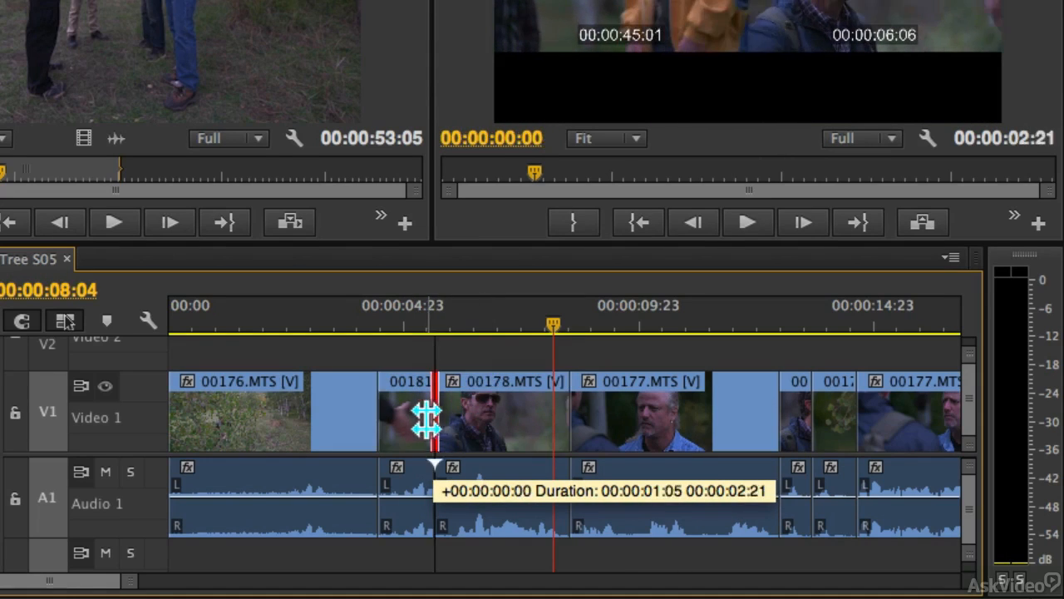
{"action": "left_click_drag", "start_coordinate": [430, 419], "coordinate": [463, 420]}
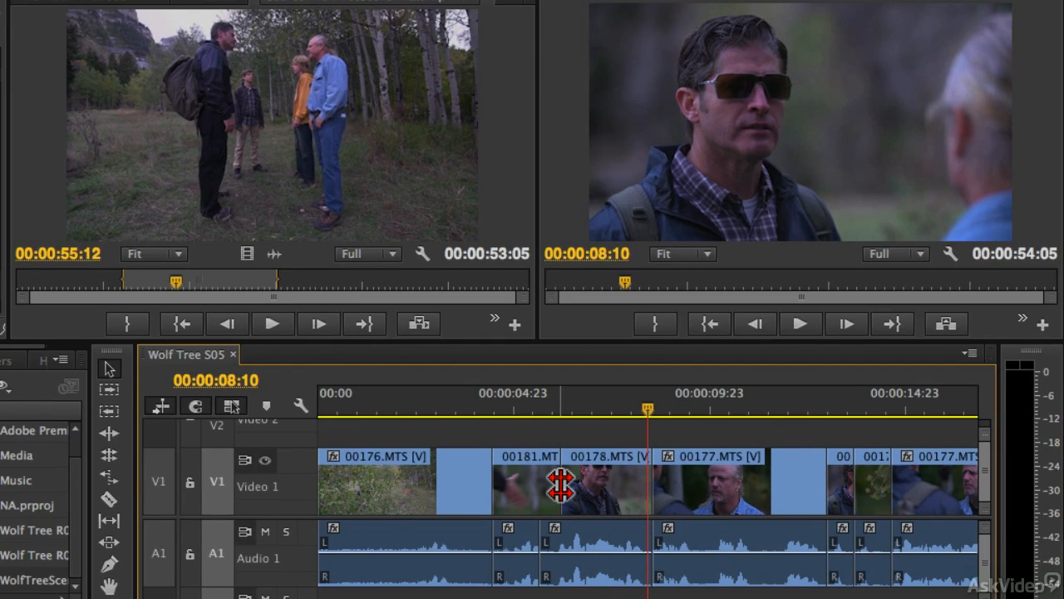
Option-roll the V1 cut right so handshake video overlaps 00178.MTS audio, then play from before the handshake
{"action": "left_click_drag", "start_coordinate": [562, 485], "coordinate": [569, 486]}
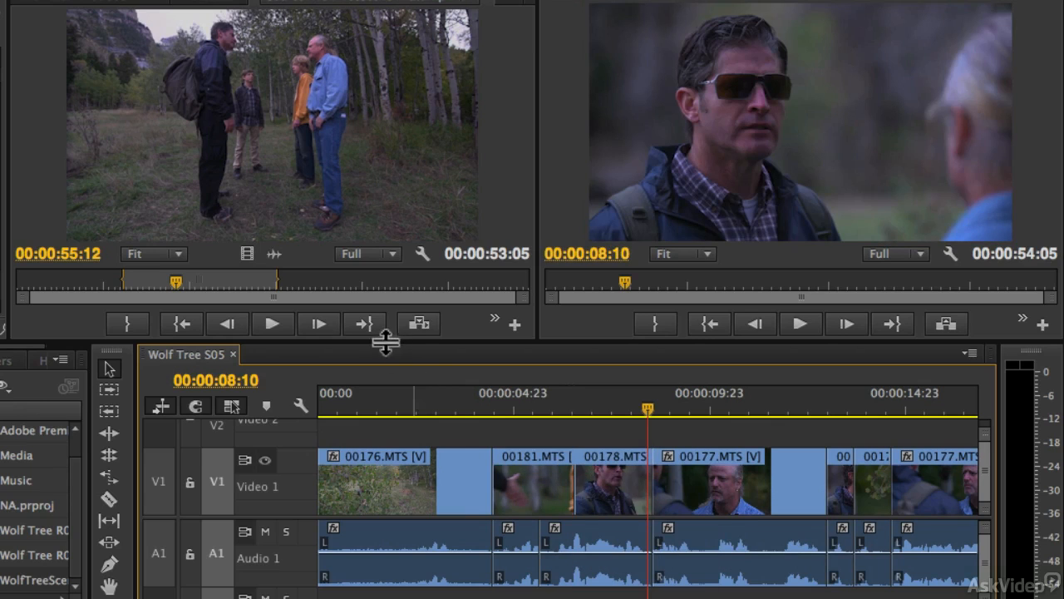
{"action": "left_click", "coordinate": [800, 323]}
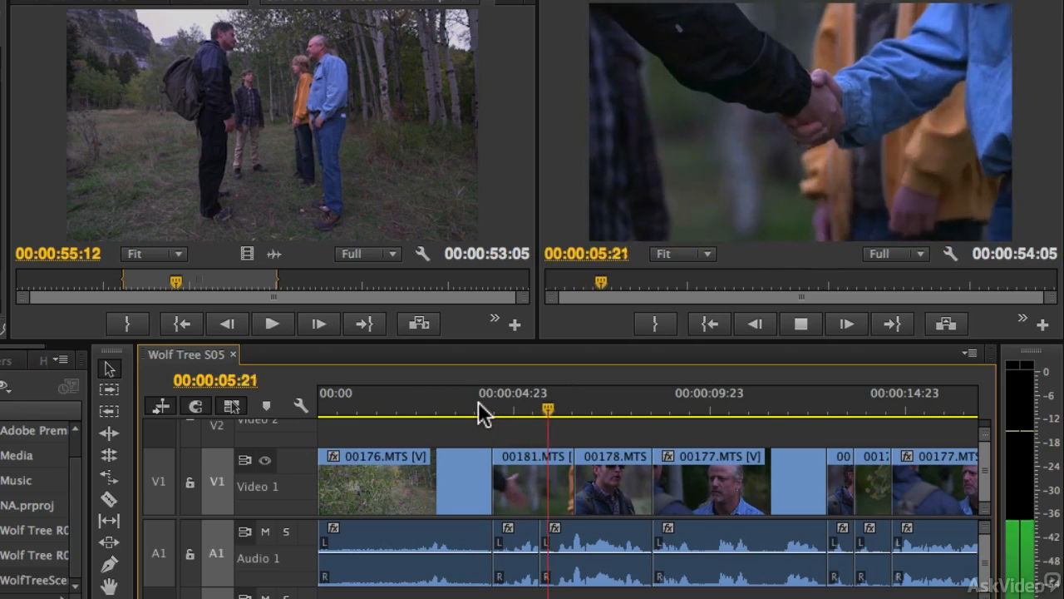
{"action": "left_click", "coordinate": [626, 410]}
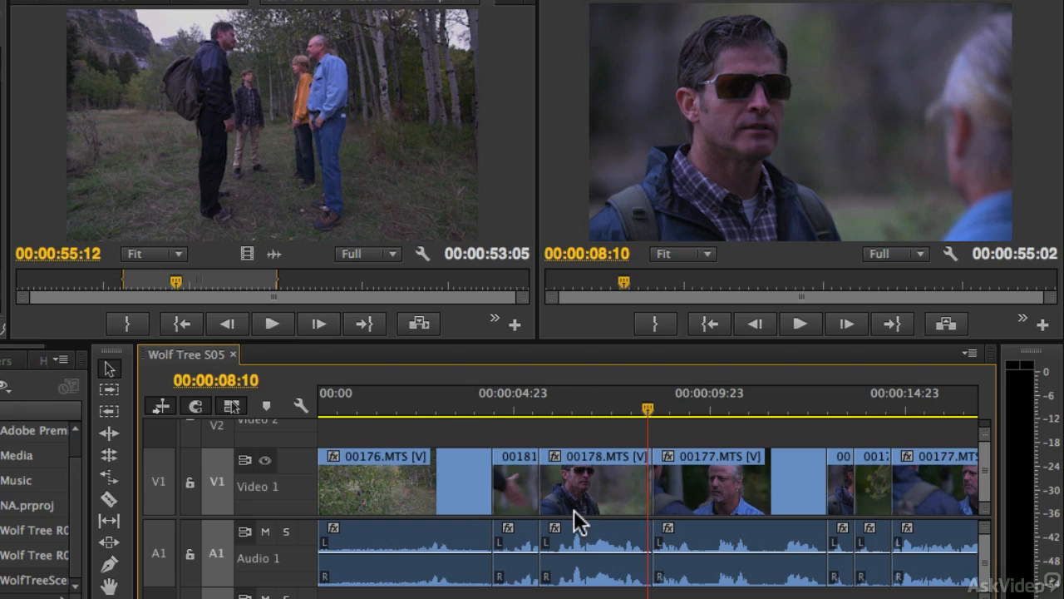
{"action": "mouse_move", "coordinate": [545, 420]}
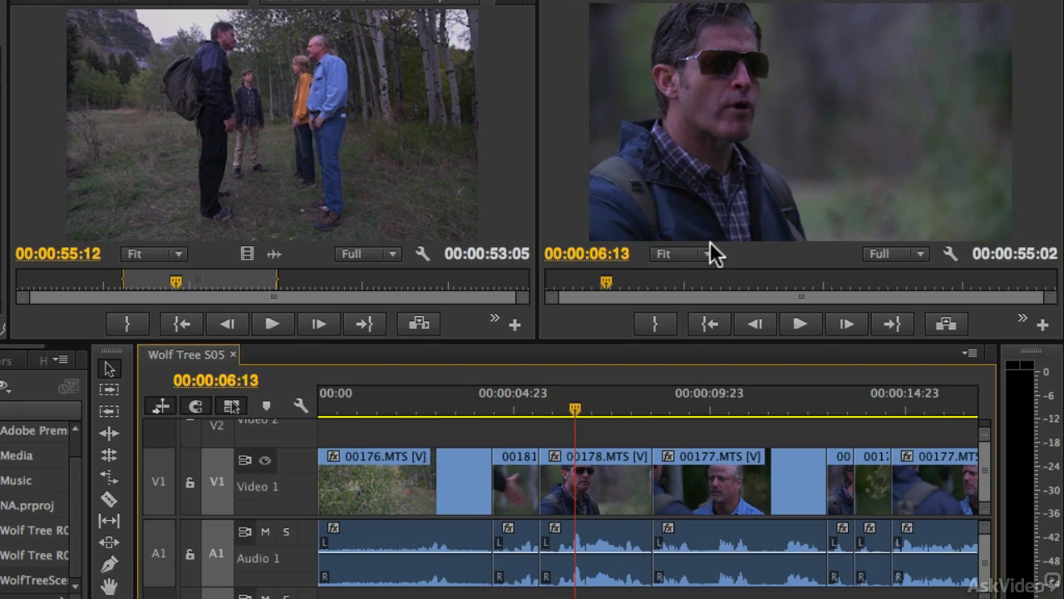
{"action": "mouse_move", "coordinate": [556, 572]}
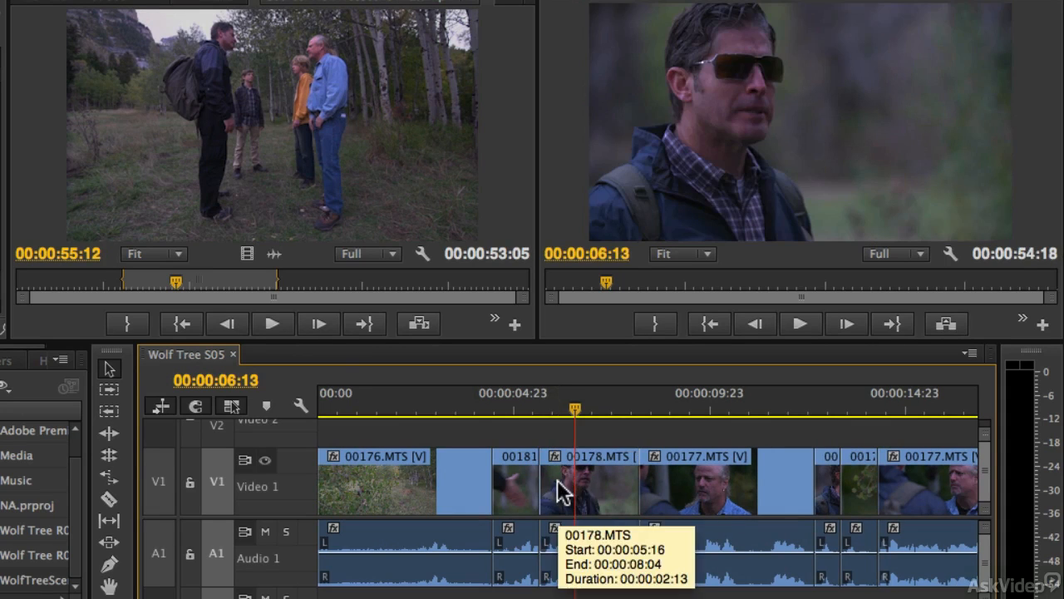
{"action": "mouse_move", "coordinate": [599, 499]}
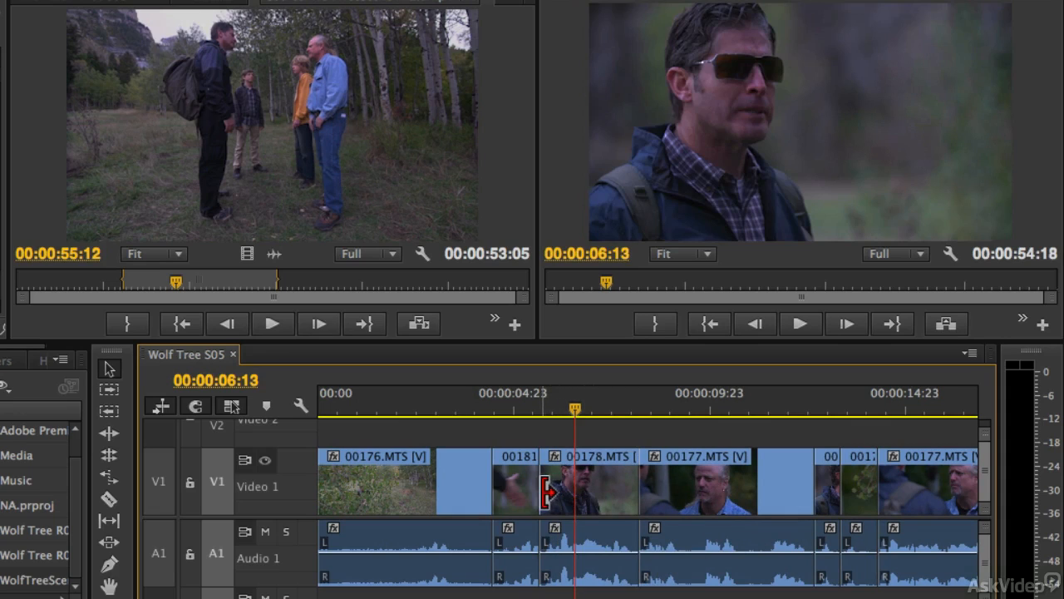
{"action": "mouse_move", "coordinate": [540, 491]}
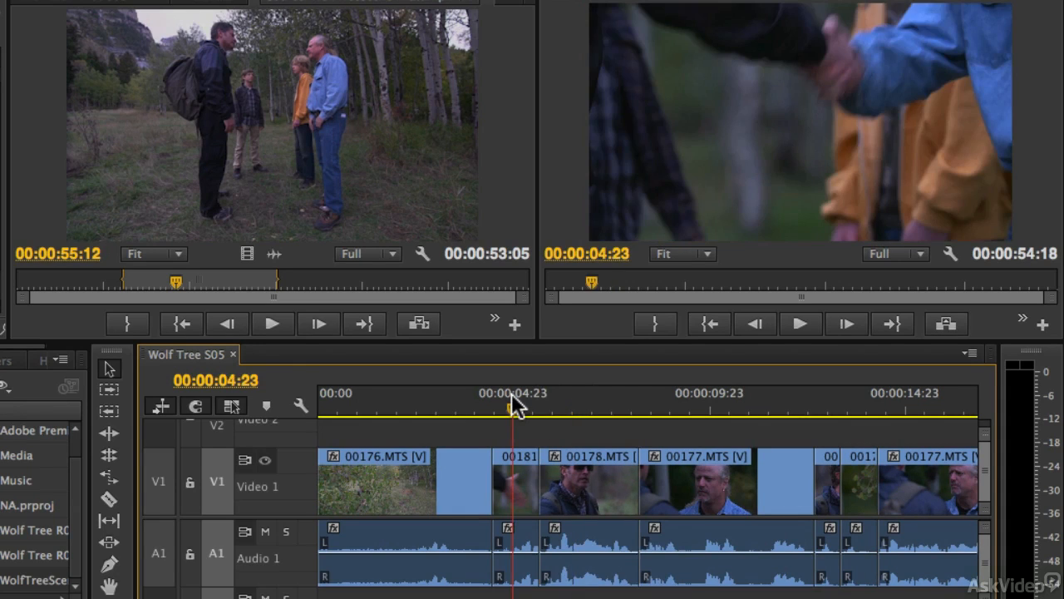
Option-roll the V1 cut +00:00:00:11 into 00178.MTS from 00:00:04:23, audio untouched
{"action": "left_click", "coordinate": [798, 322]}
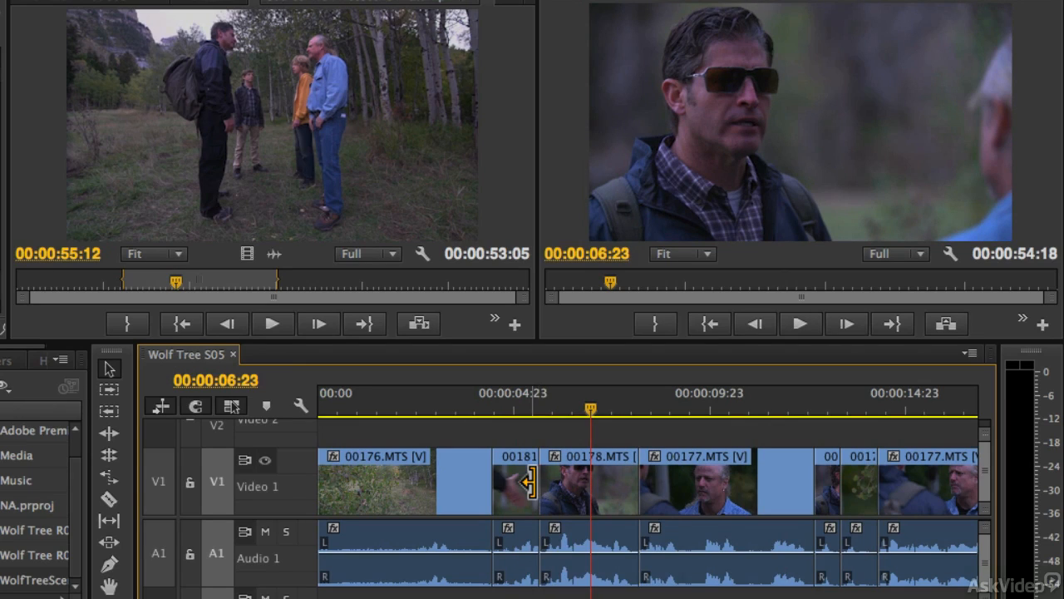
{"action": "mouse_move", "coordinate": [535, 481]}
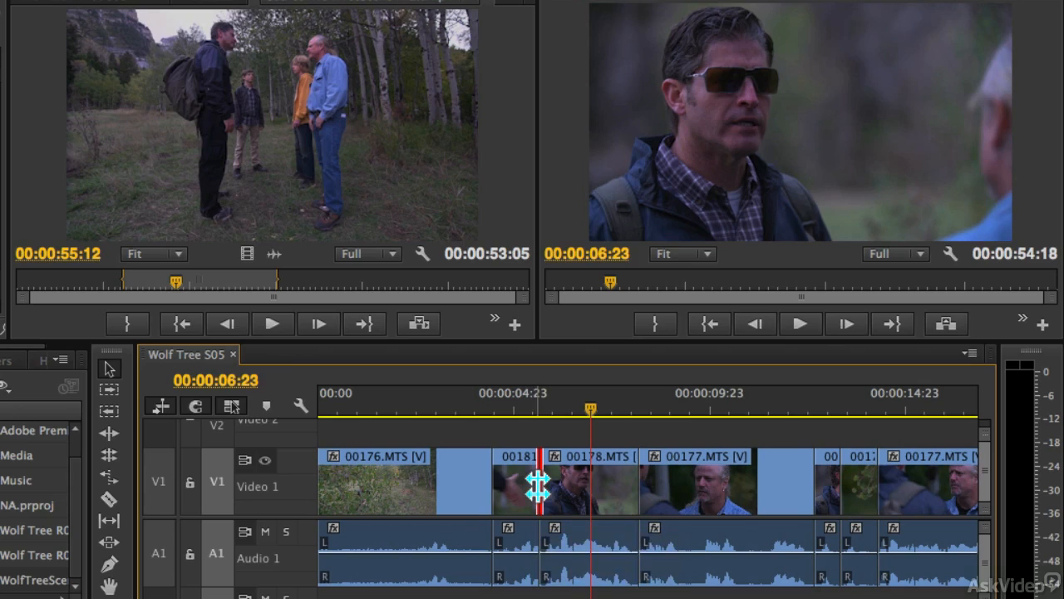
{"action": "left_click_drag", "start_coordinate": [546, 483], "coordinate": [557, 483]}
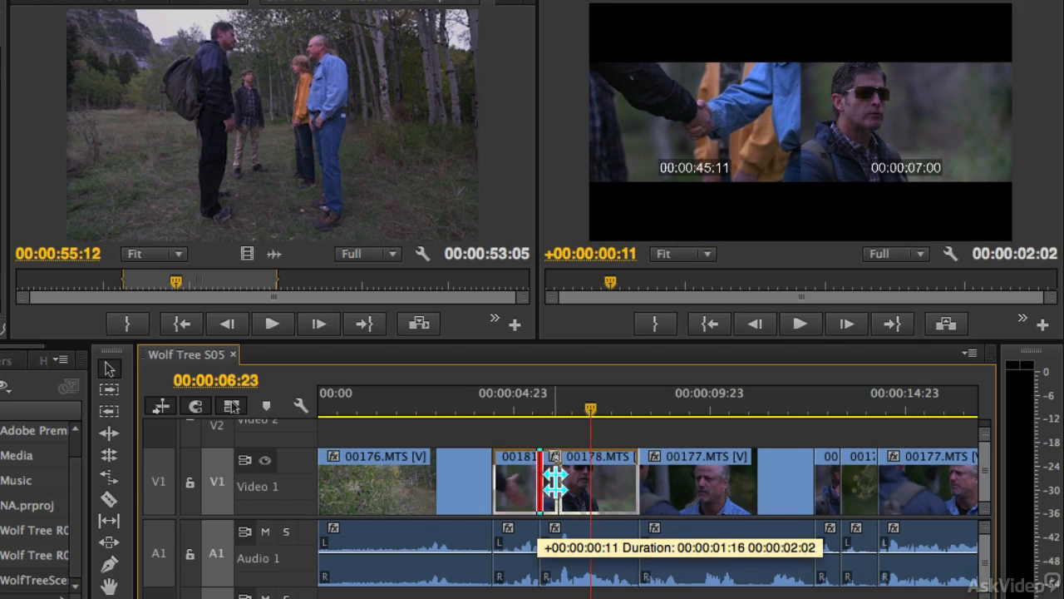